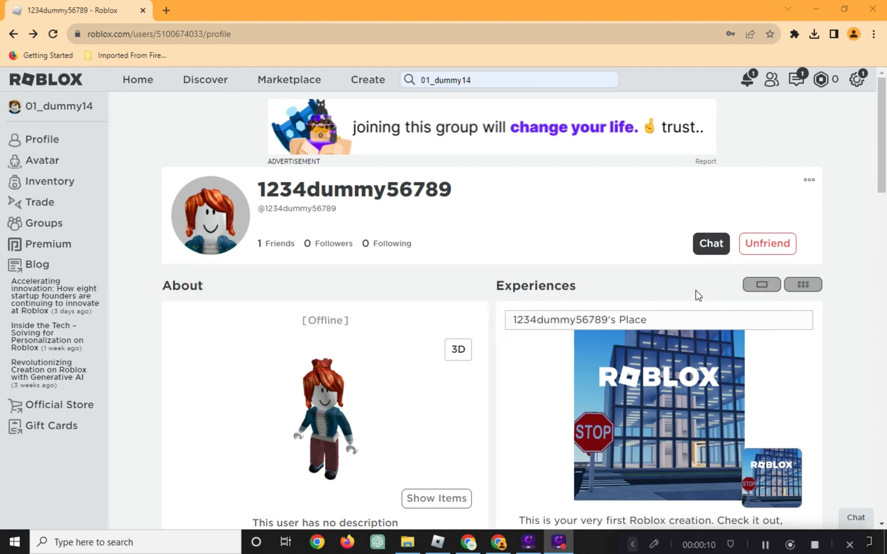
{"action": "mouse_move", "coordinate": [856, 79]}
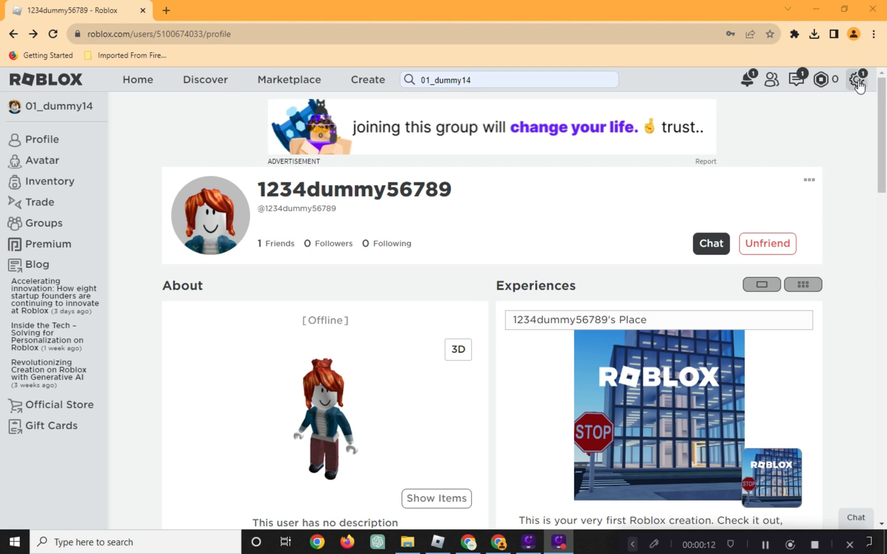
{"action": "mouse_move", "coordinate": [86, 27]}
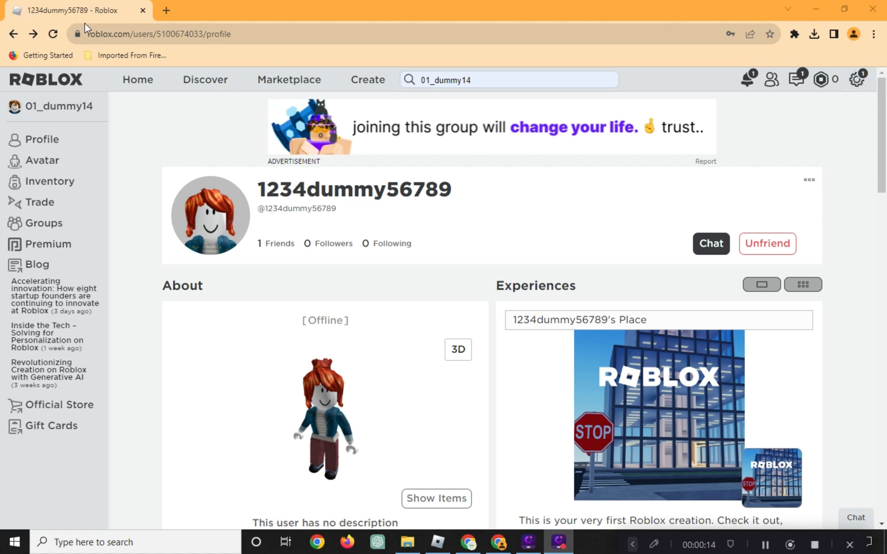
{"action": "mouse_move", "coordinate": [780, 120]}
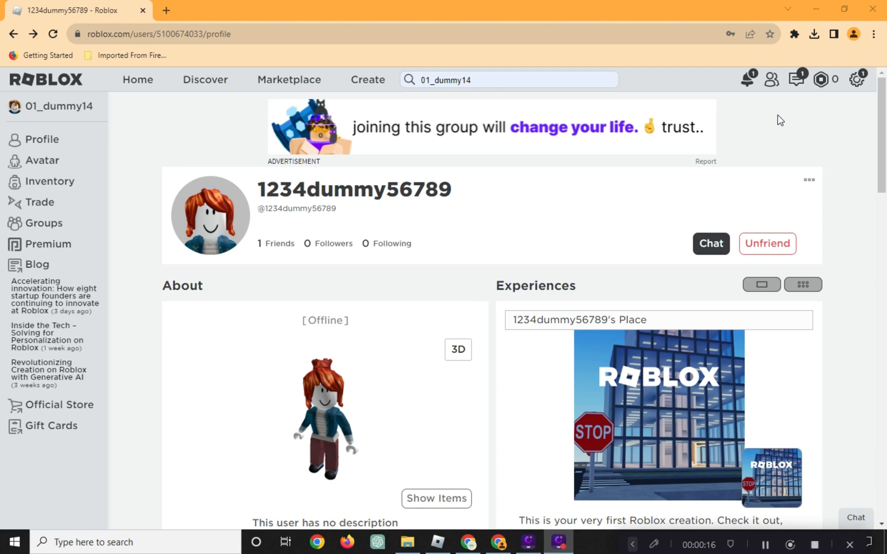
- Show the account options menu with Settings, Help and Logout from the gear icon
{"action": "left_click", "coordinate": [856, 79]}
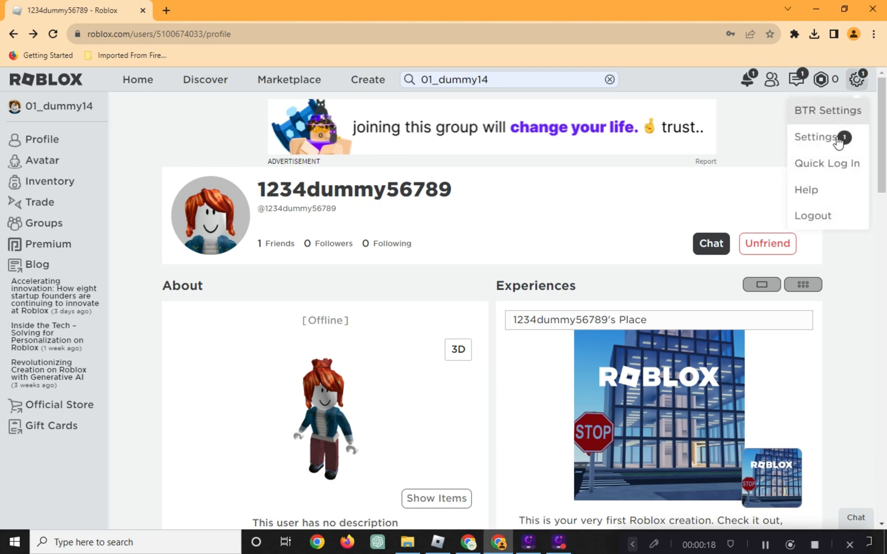
- Go to the help site, browse Roblox Account topics and open the 'I Forgot My Username' article
{"action": "left_click", "coordinate": [805, 189]}
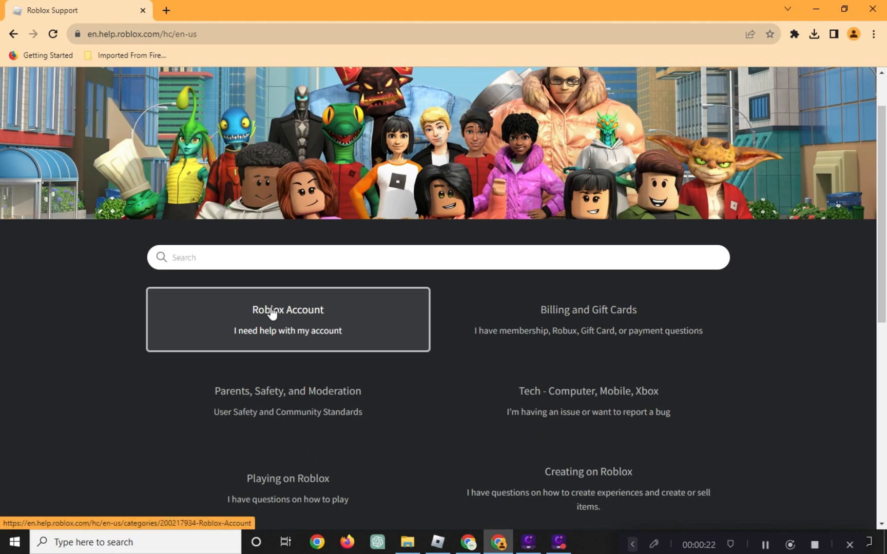
{"action": "left_click", "coordinate": [287, 319]}
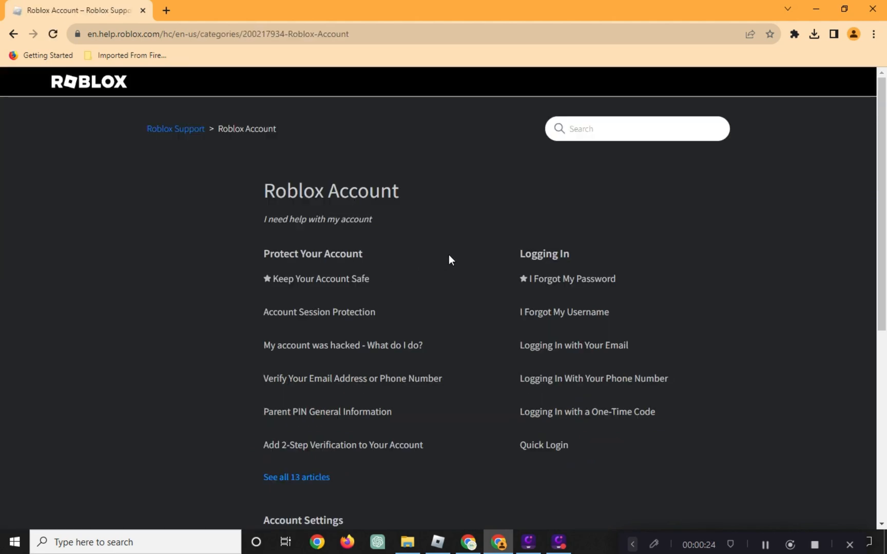
{"action": "scroll", "scroll_direction": "down", "scroll_amount": 3}
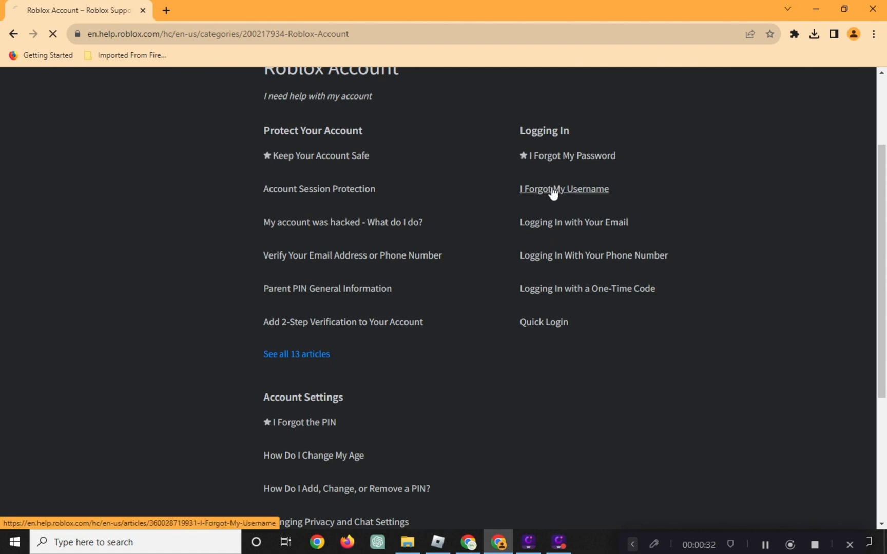
{"action": "left_click", "coordinate": [563, 188]}
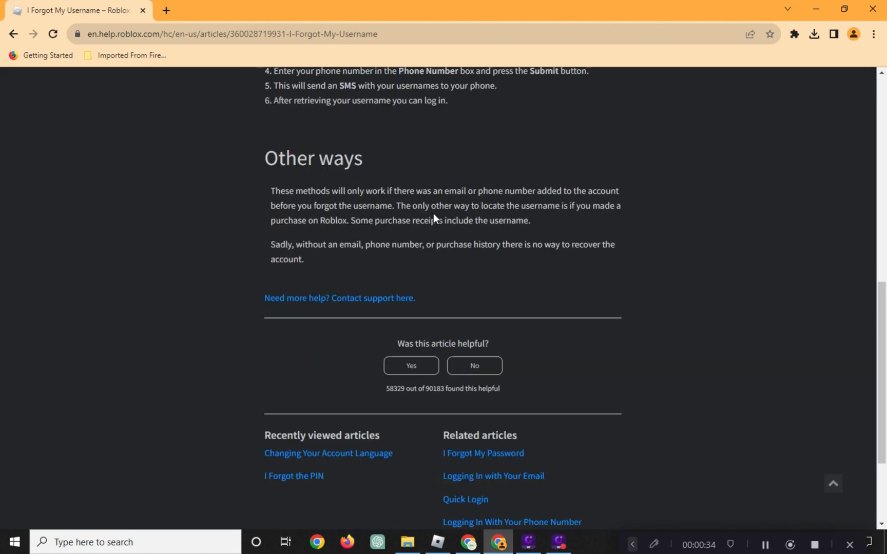
- Reach the Contact Us form, enter a first name and choose Data Privacy Requests as the help category
{"action": "left_click", "coordinate": [339, 298]}
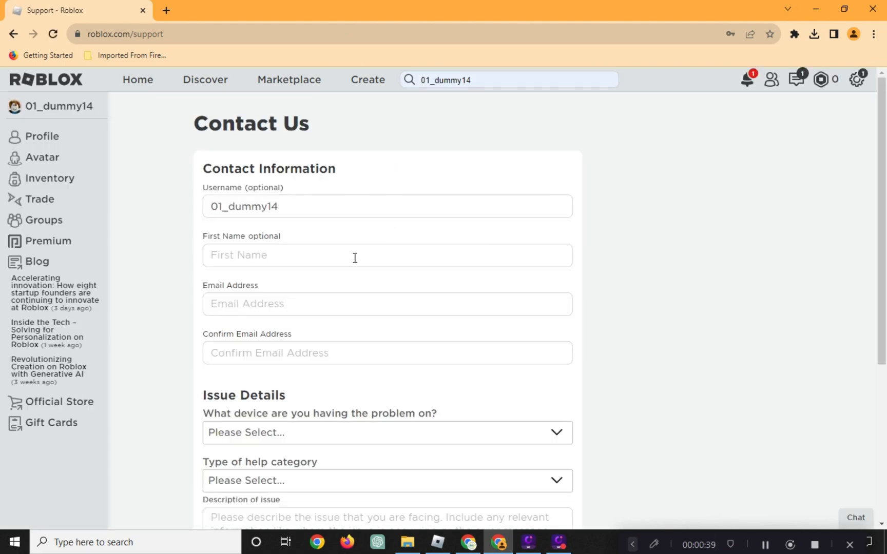
{"action": "type", "text": "fegrgerg"}
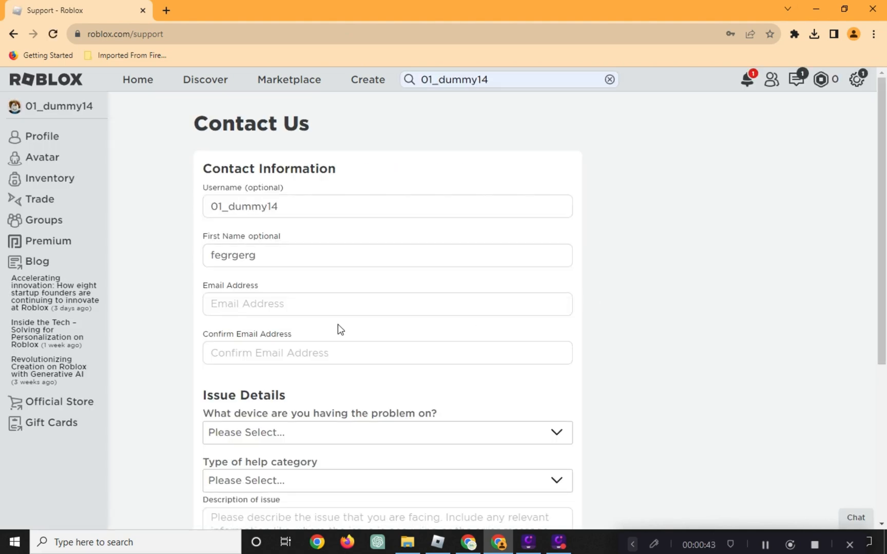
{"action": "mouse_move", "coordinate": [542, 343]}
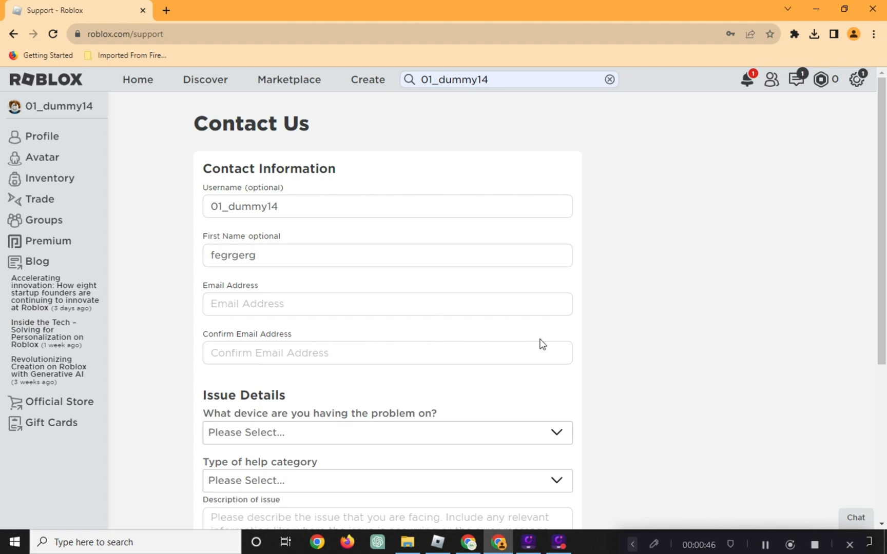
{"action": "left_click", "coordinate": [387, 480]}
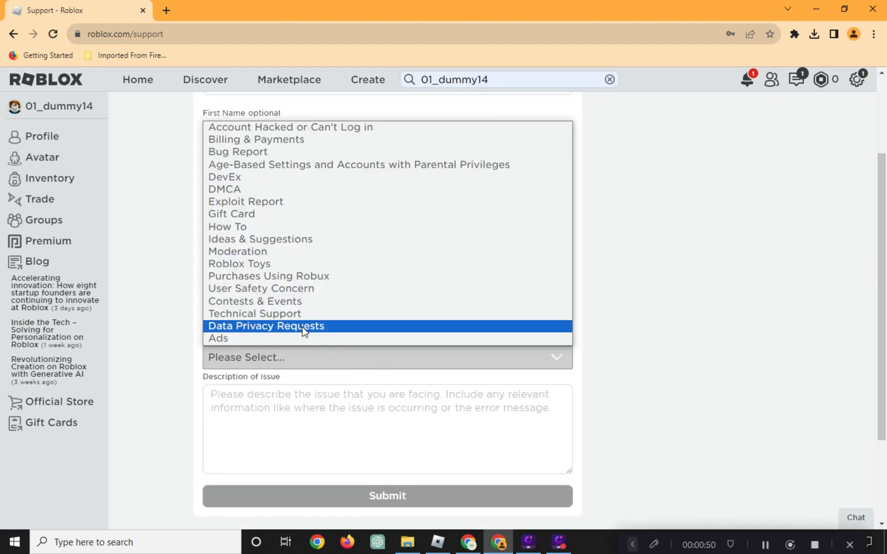
{"action": "left_click", "coordinate": [265, 325]}
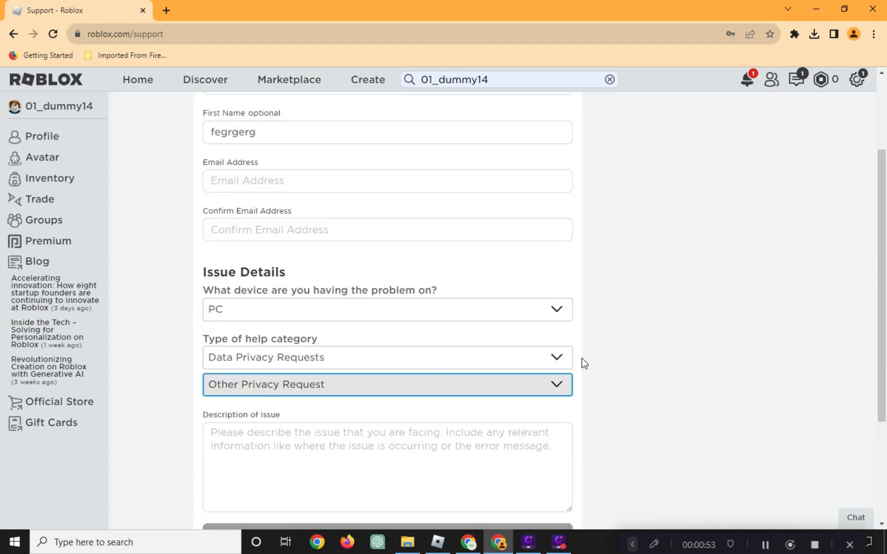
- Write the description: 'Hello Roblox team... I want to change my country to (country)' with a reason and a polite closing
{"action": "scroll", "scroll_direction": "down", "scroll_amount": 3}
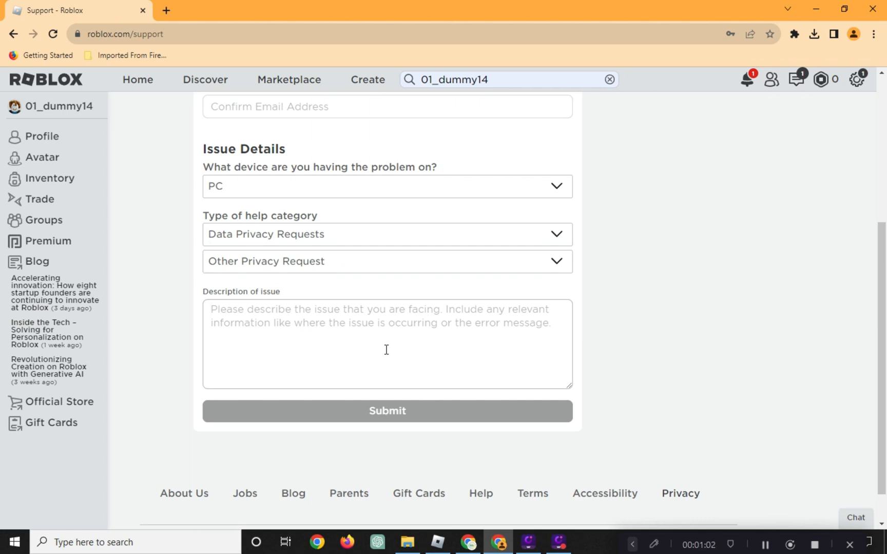
{"action": "type", "text": "Hello Roblo"}
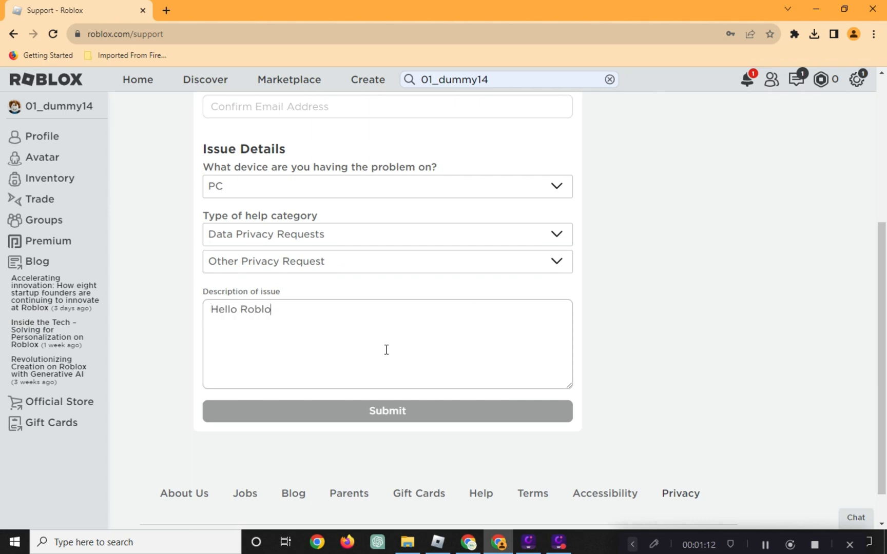
{"action": "type", "text": "x team..."}
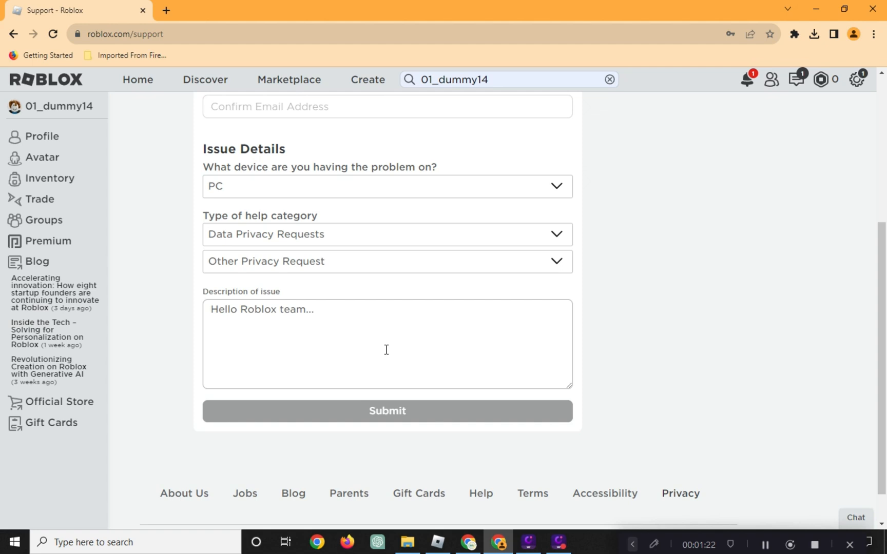
{"action": "type", "text": "I want to change my country"}
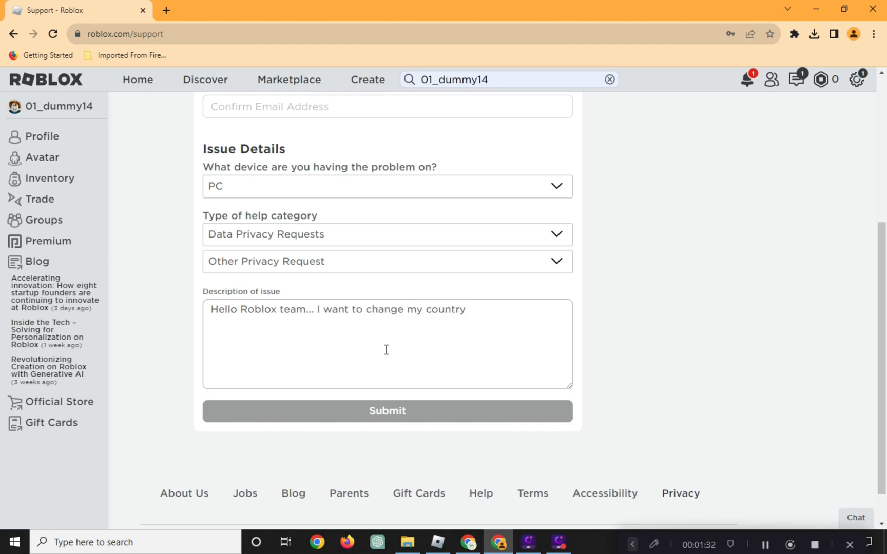
{"action": "type", "text": "to (country). i have been tr"}
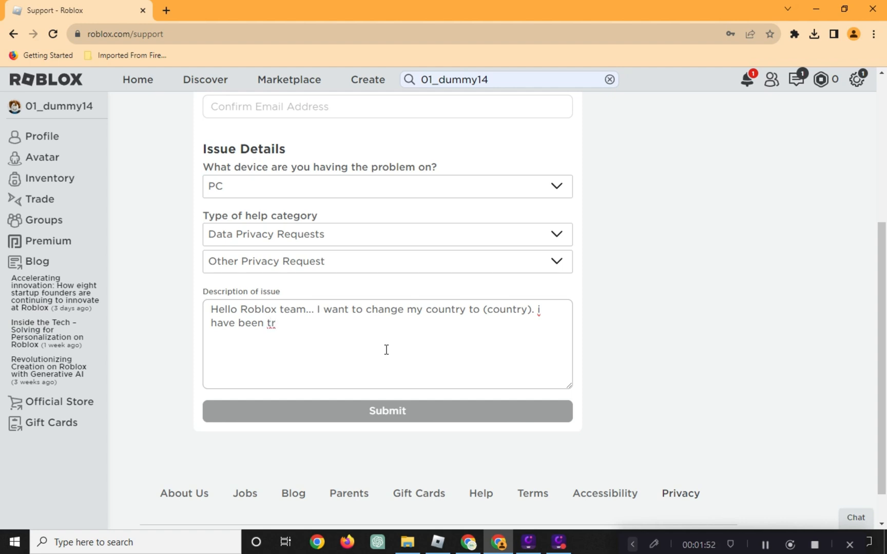
{"action": "type", "text": "ying"}
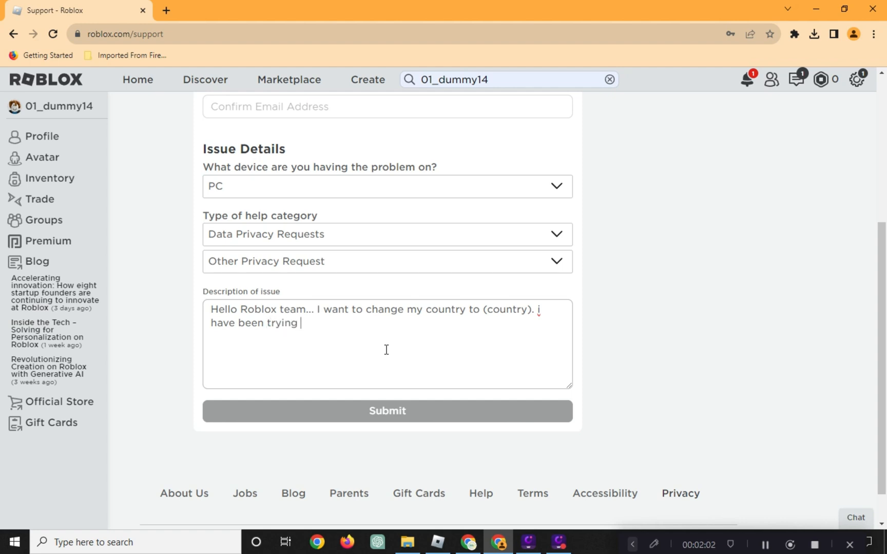
{"action": "type", "text": "a bunch of times"}
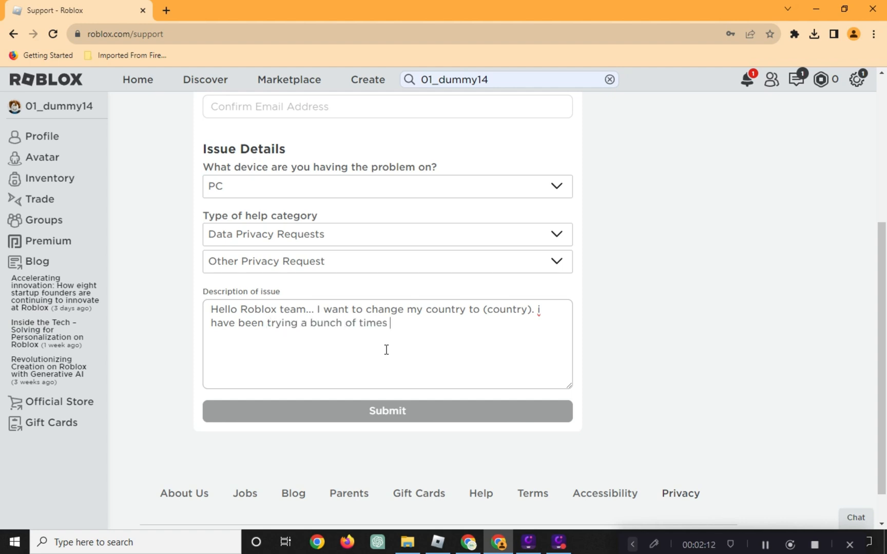
{"action": "type", "text": "and did not work."}
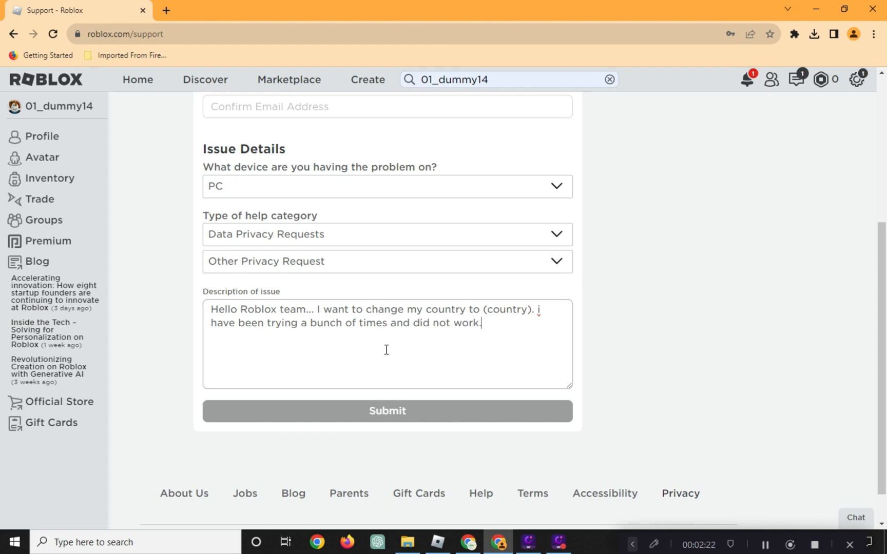
{"action": "type", "text": "I really want to"}
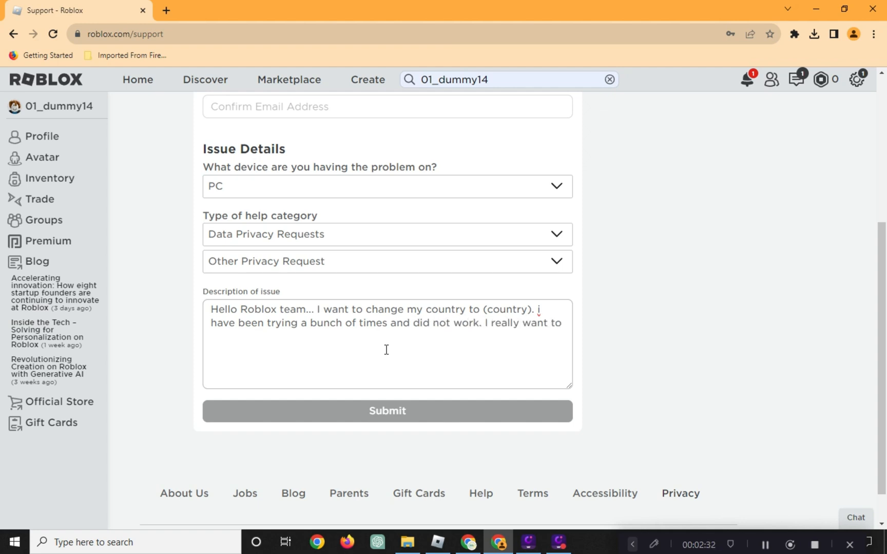
{"action": "type", "text": "change it becasue"}
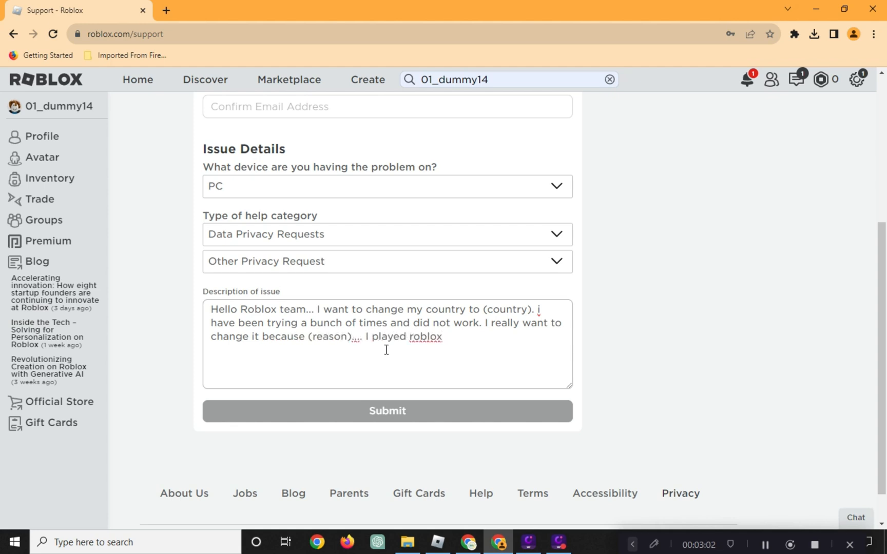
{"action": "type", "text": "for a long time now I want this to work or"}
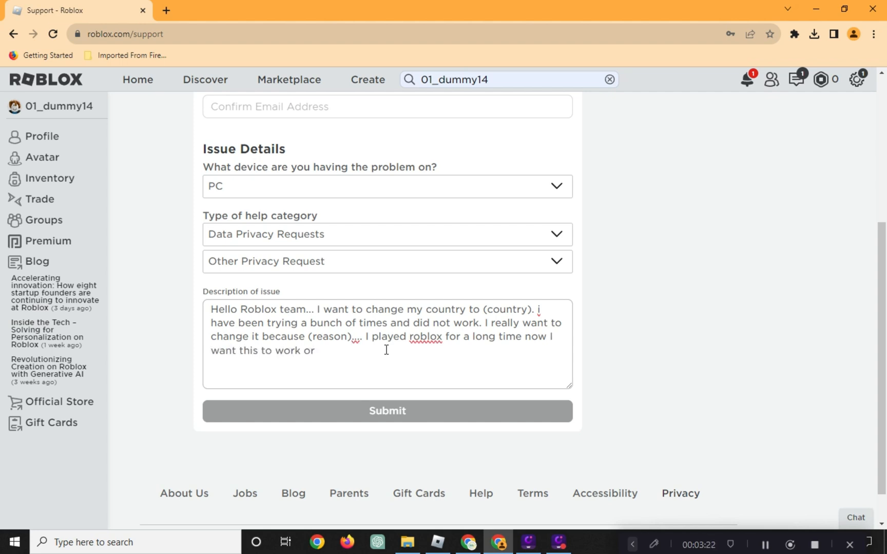
{"action": "type", "text": "for me please! hope you can solve this problem"}
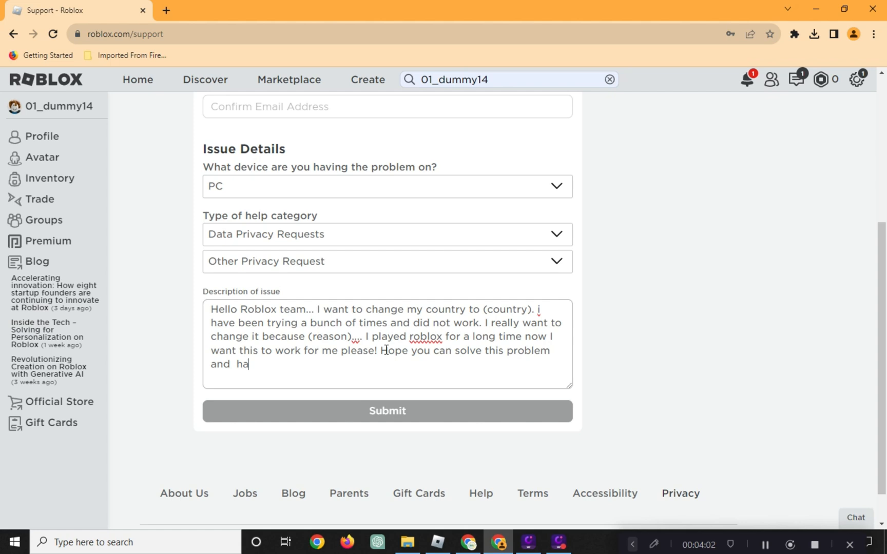
{"action": "type", "text": "ve a nice day..."}
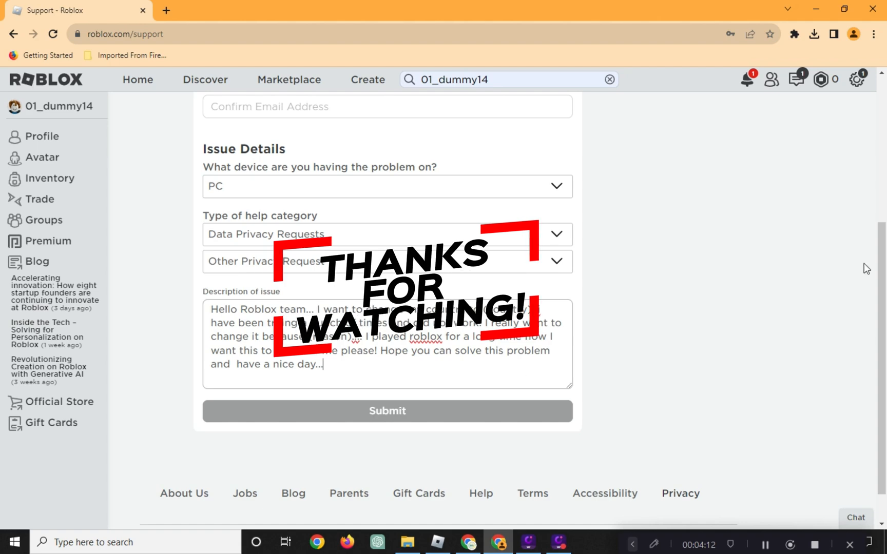
{"action": "mouse_move", "coordinate": [817, 220]}
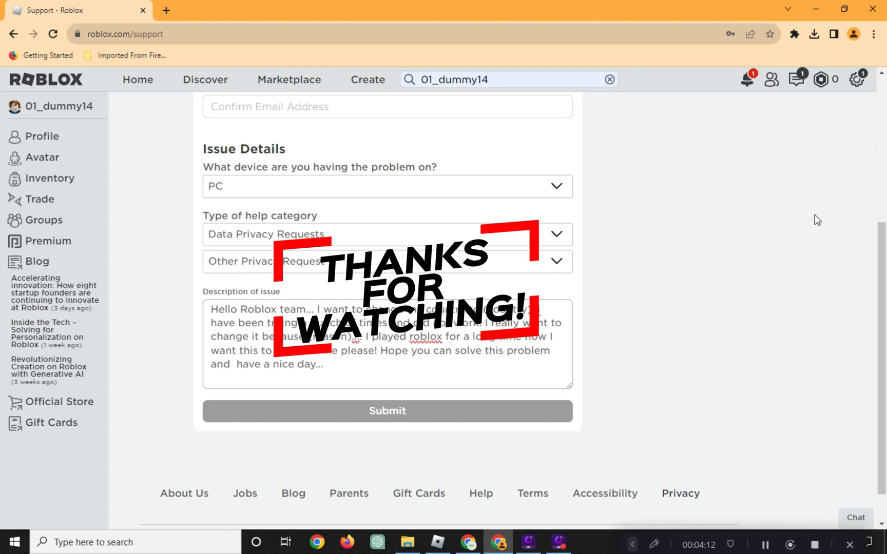